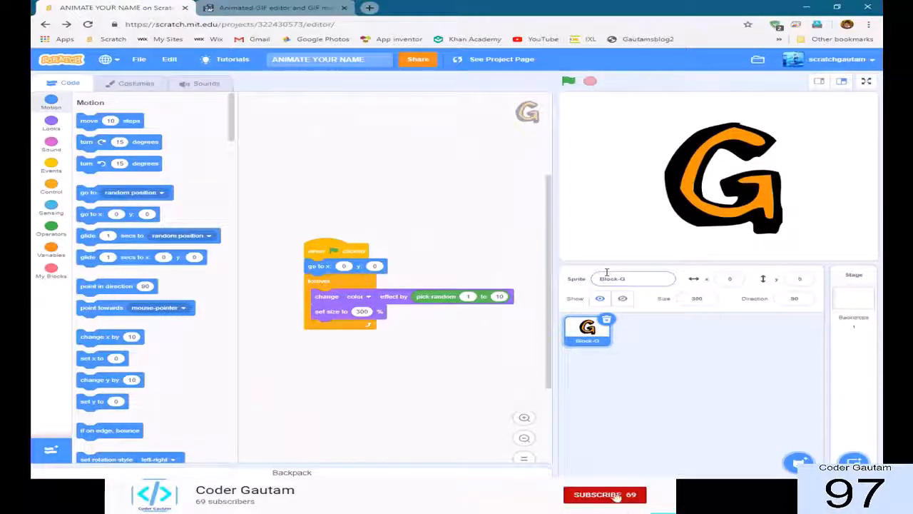
Step: Start the green-flag script so the letter G cycles through colours on the stage
click(605, 494)
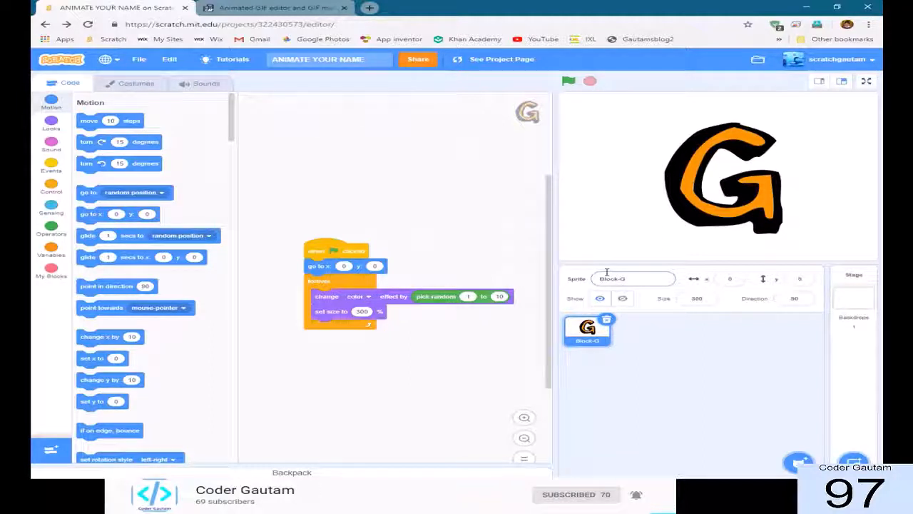
mouse_move(636, 497)
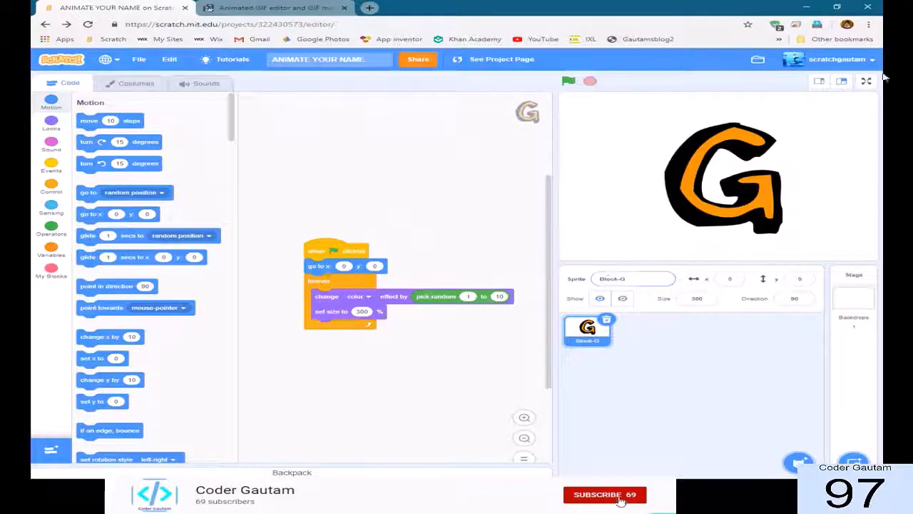
click(568, 82)
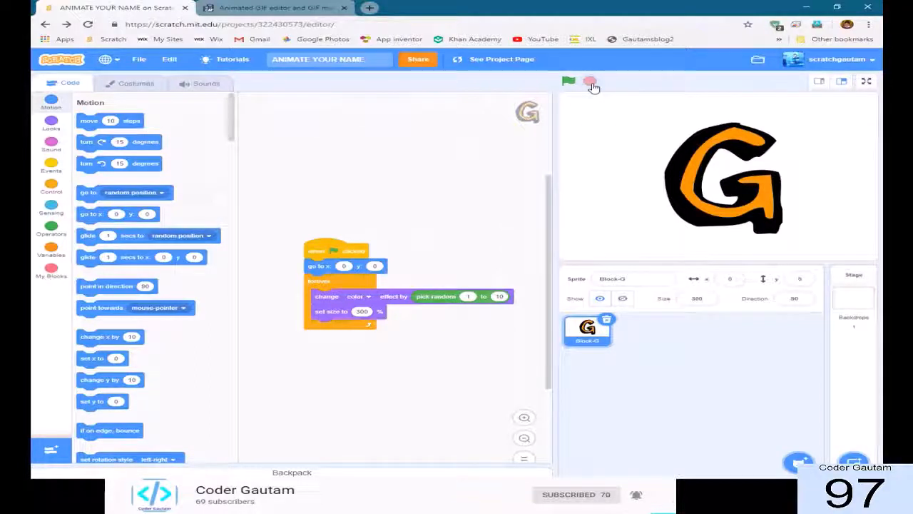
click(568, 80)
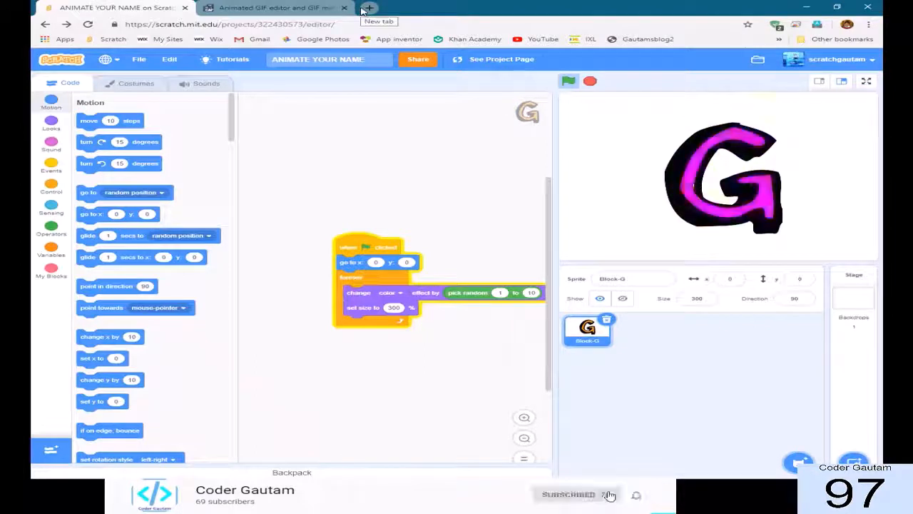
Step: Search Google for 'crop video online' in a new tab and choose the Clideo result
click(369, 8)
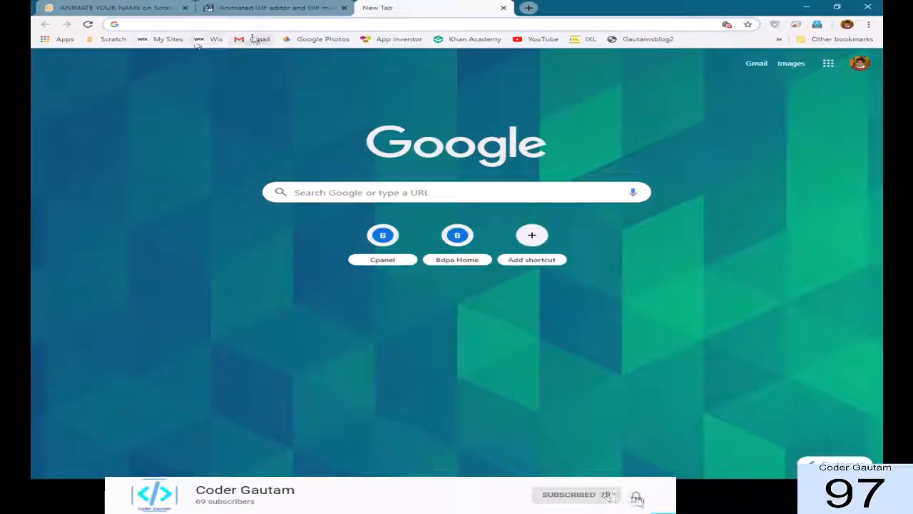
text(cro)
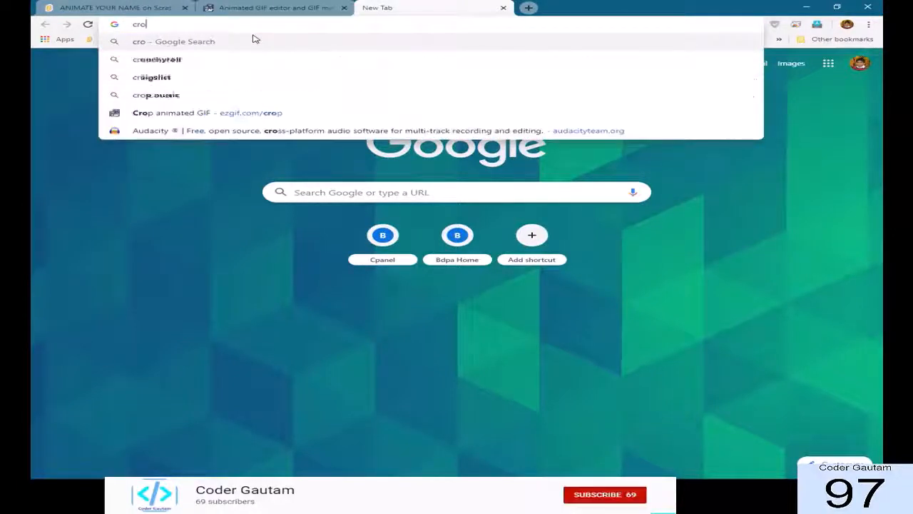
click(605, 494)
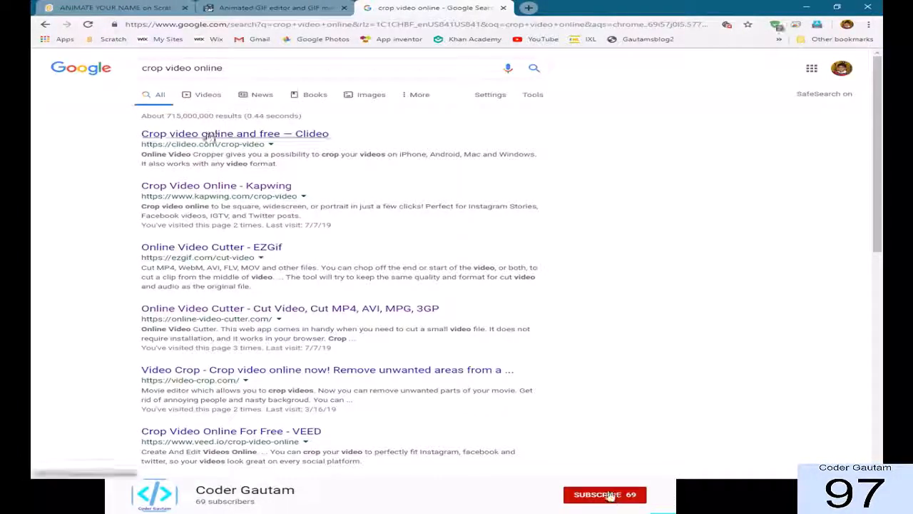
click(234, 134)
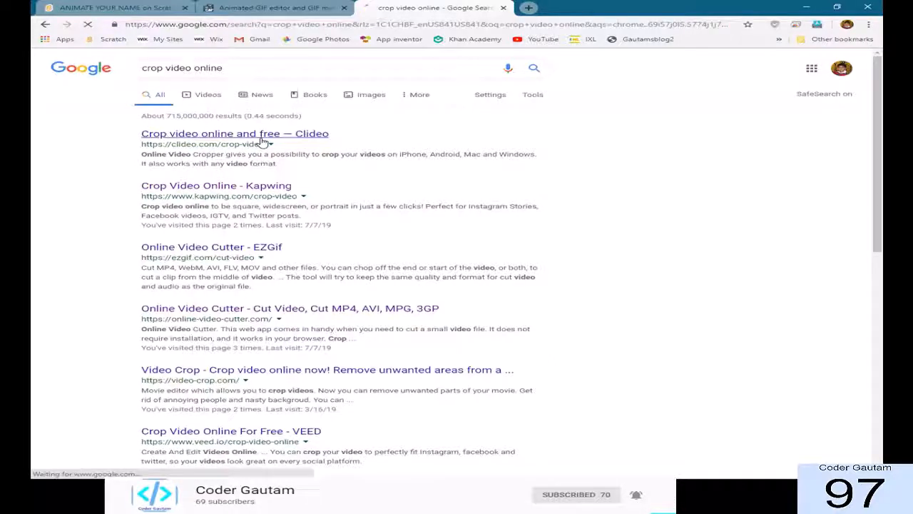
Step: Upload the Scratch screen recording from Videos > Captures to Clideo for cropping
click(234, 134)
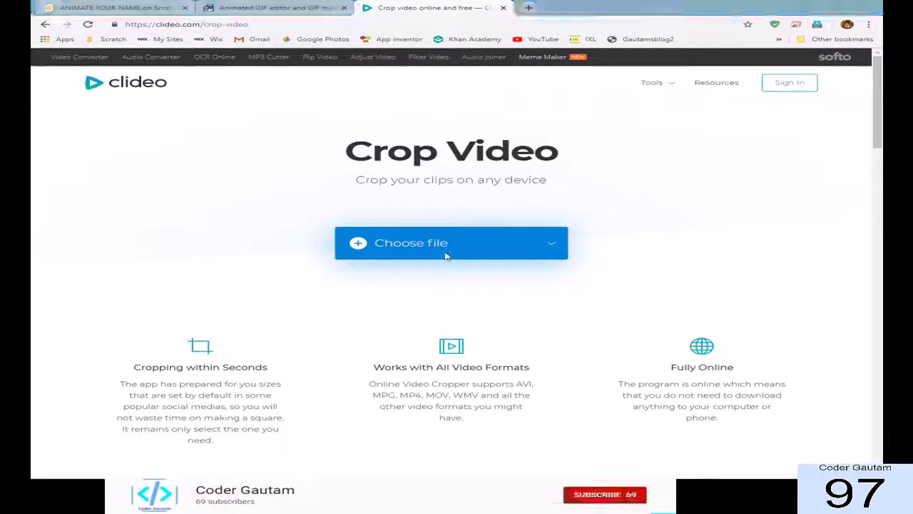
click(411, 243)
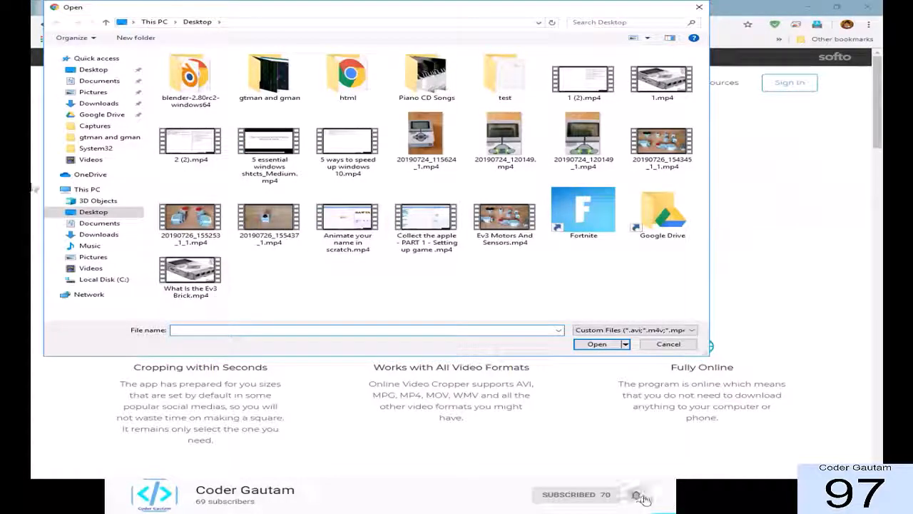
click(91, 268)
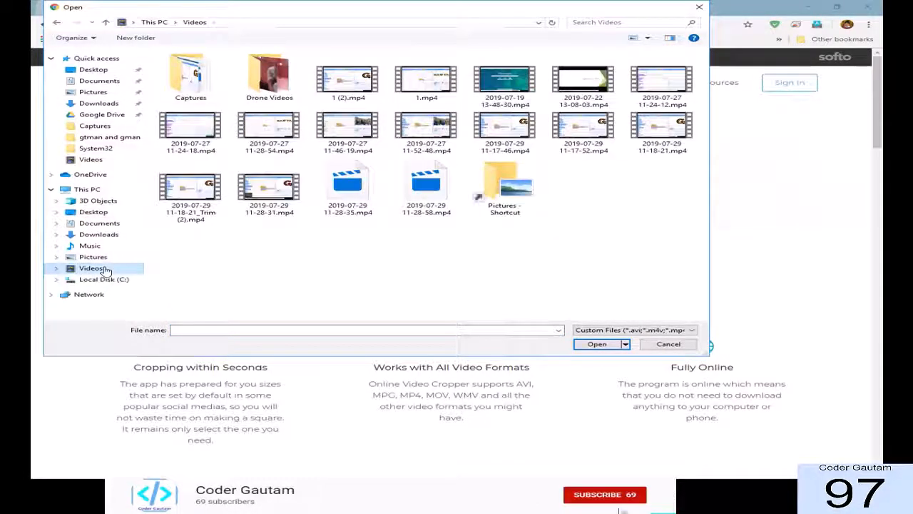
double_click(191, 74)
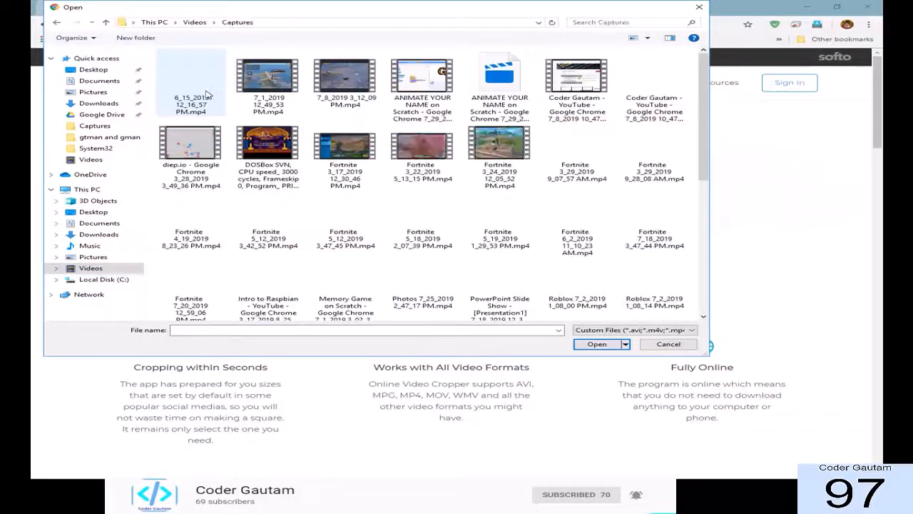
click(668, 344)
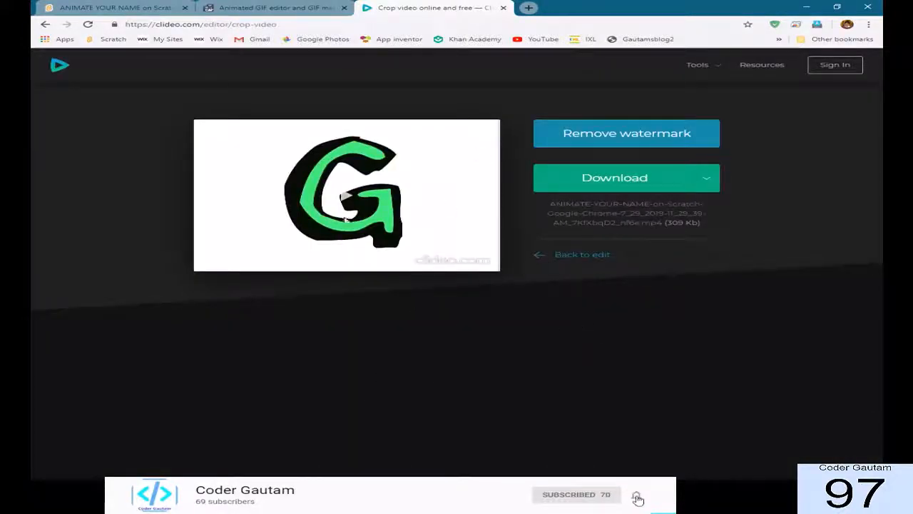
Step: Download the cropped G video as MP4 and switch to the ezgif.com tab
click(115, 9)
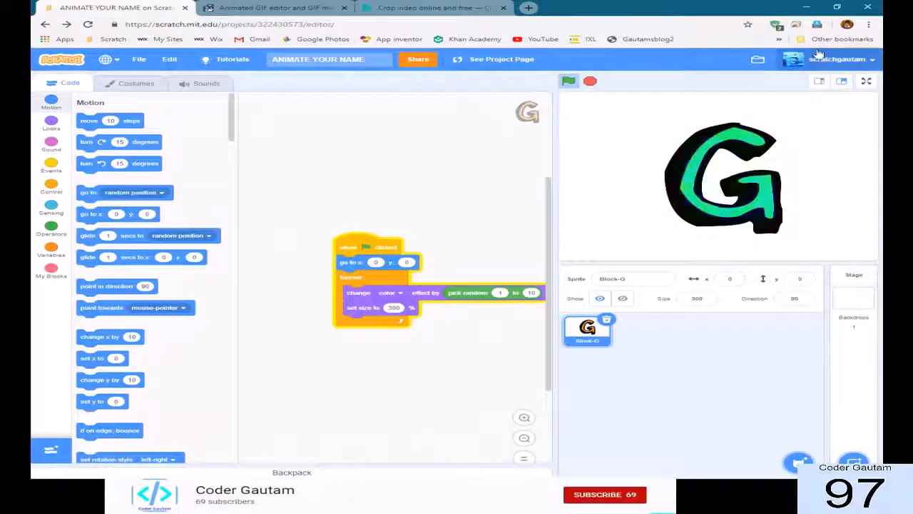
click(428, 8)
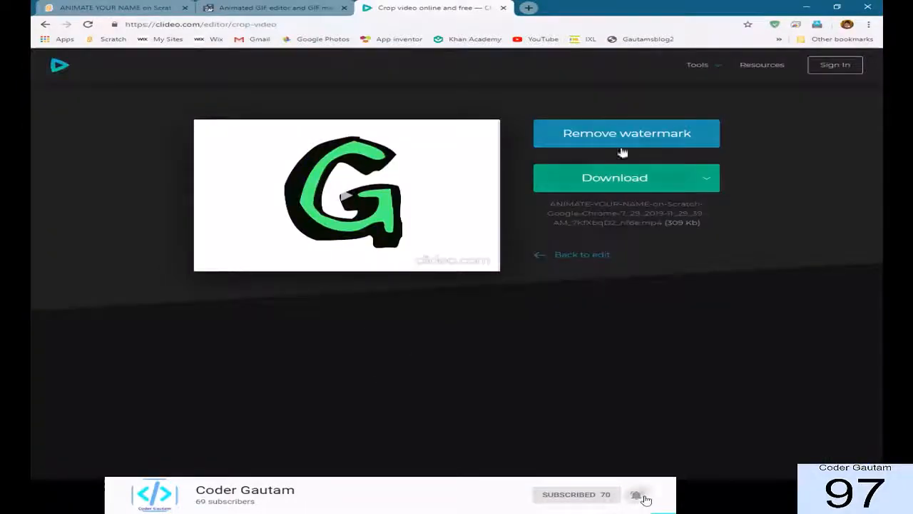
click(613, 177)
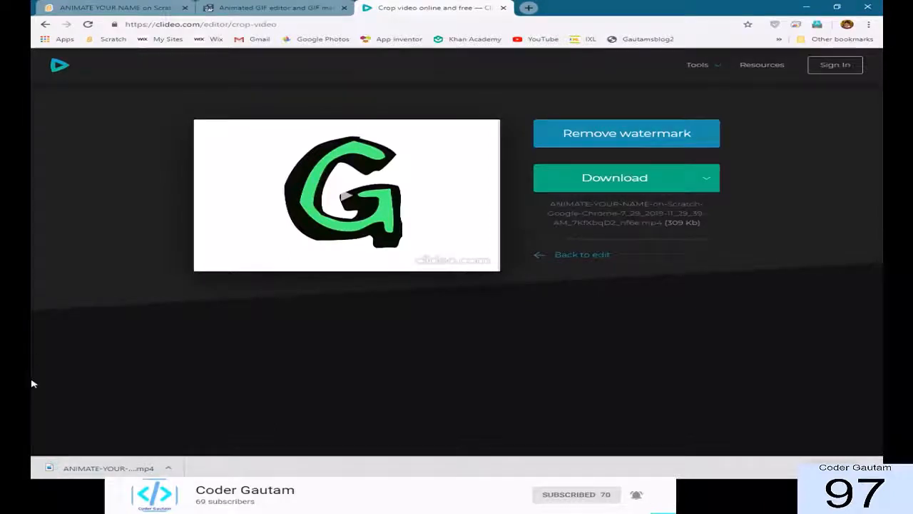
click(274, 8)
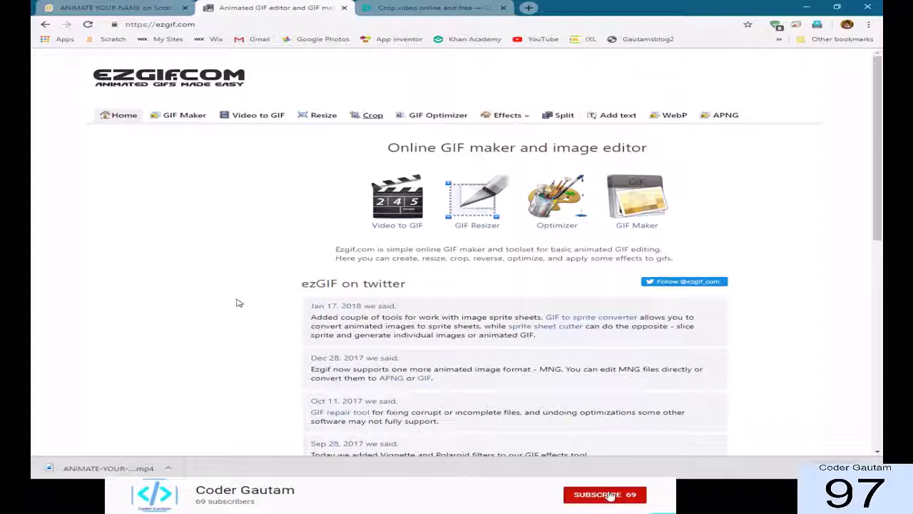
Step: Upload the downloaded cropped MP4 into ezgif's Video to GIF converter
click(605, 494)
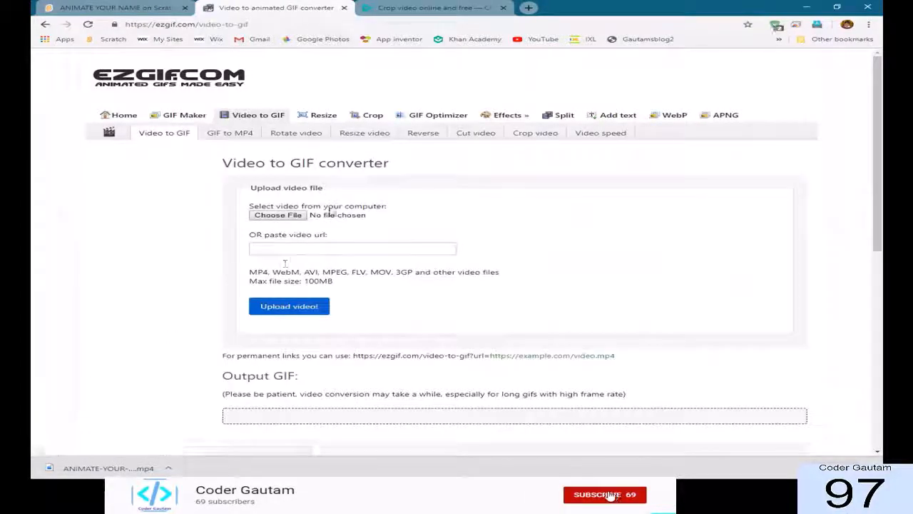
click(277, 214)
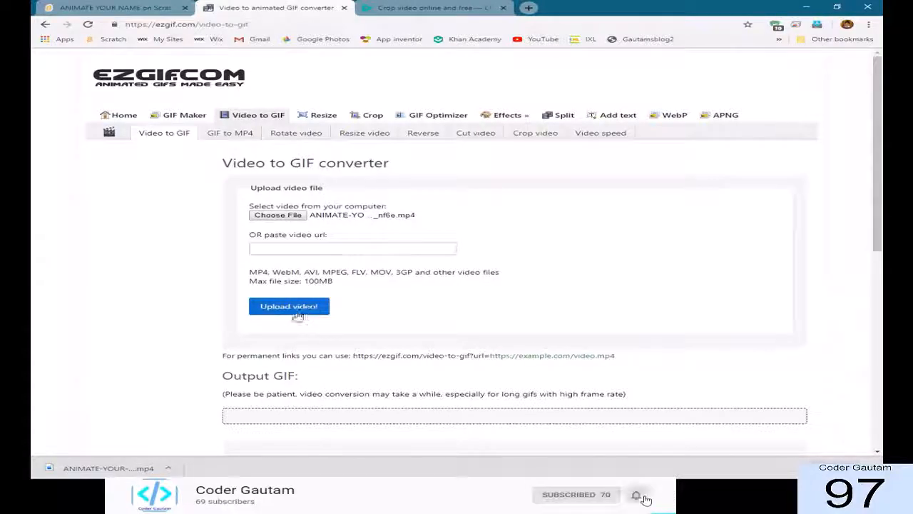
click(288, 305)
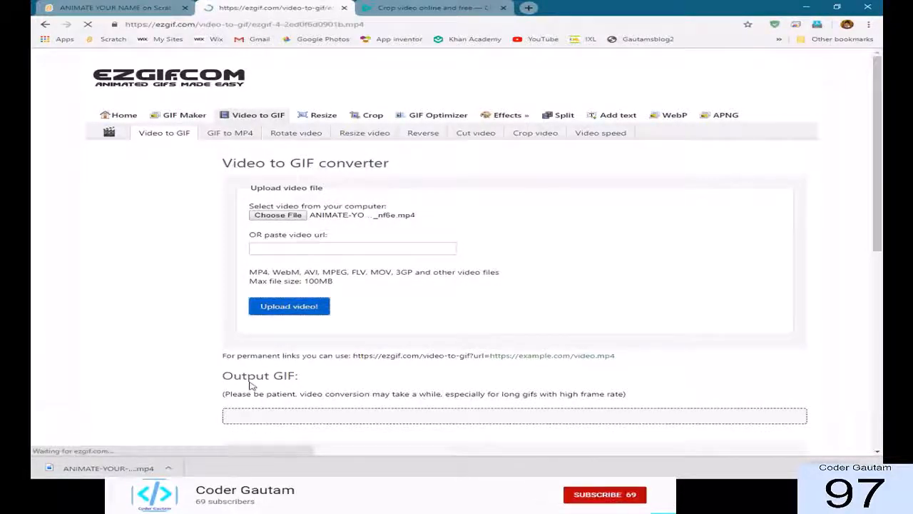
click(288, 306)
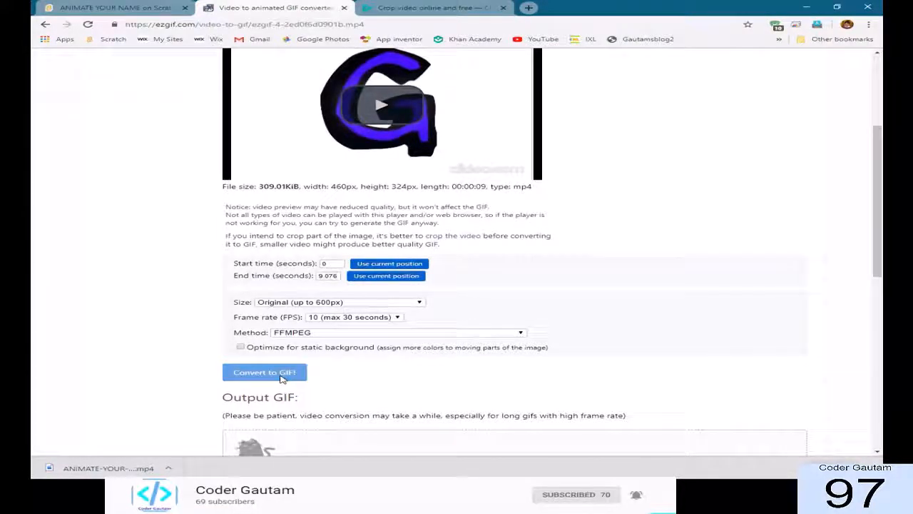
Step: Convert the uploaded G clip to an animated GIF and view the Output GIF preview
click(264, 371)
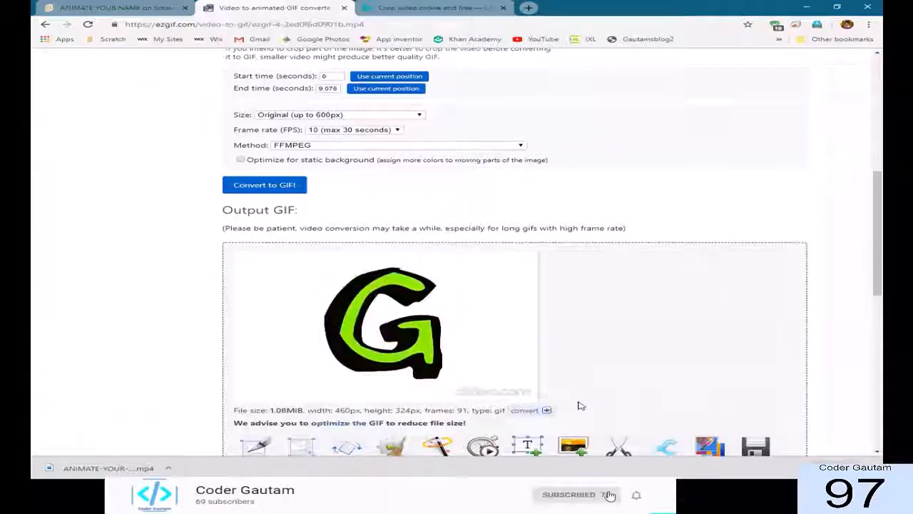
scroll(down, 3)
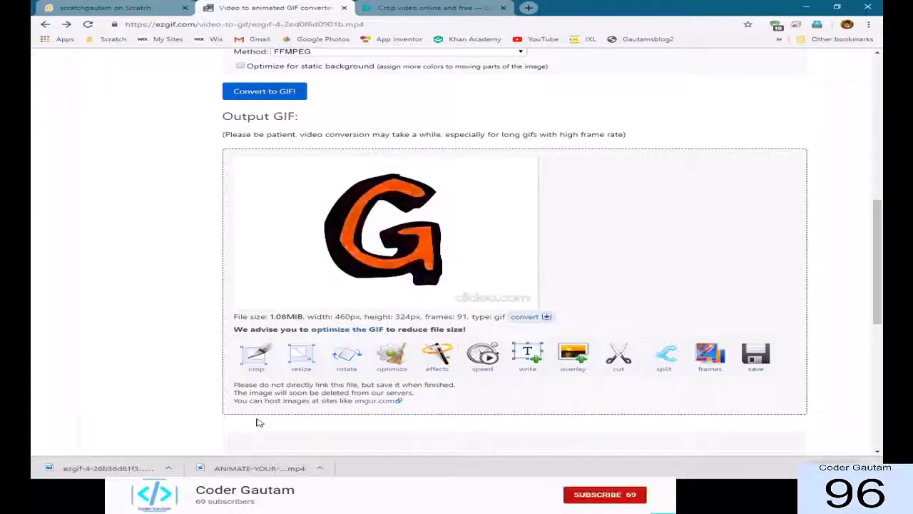
click(605, 494)
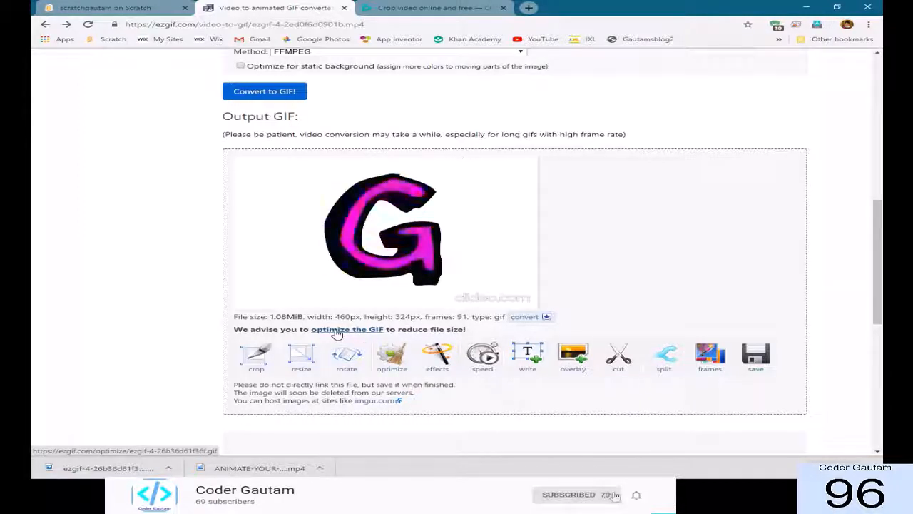
Step: Optimize the GIF with progressively heavier Lossy compression down to about 493 KiB
click(348, 328)
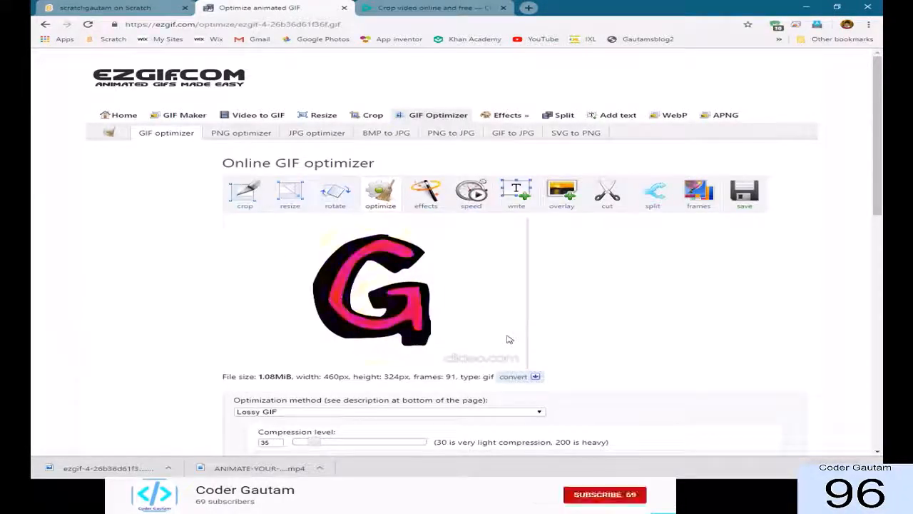
scroll(down, 3)
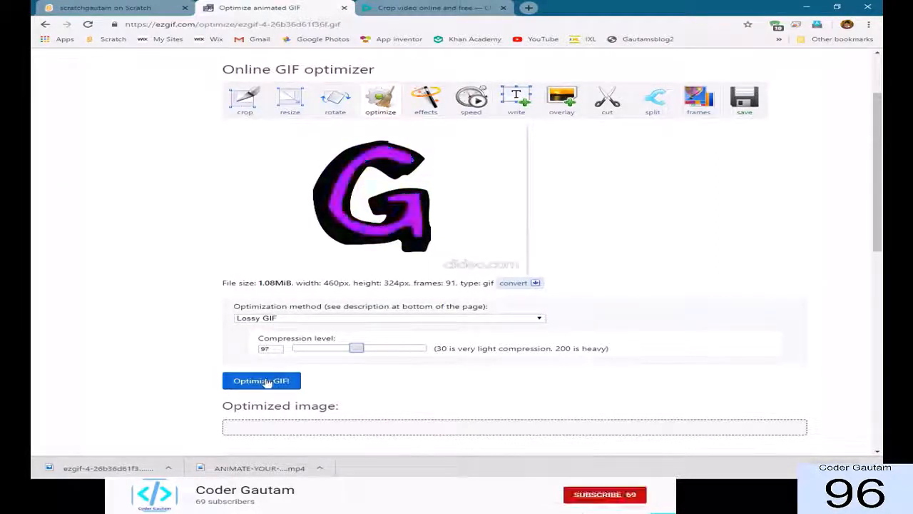
click(261, 380)
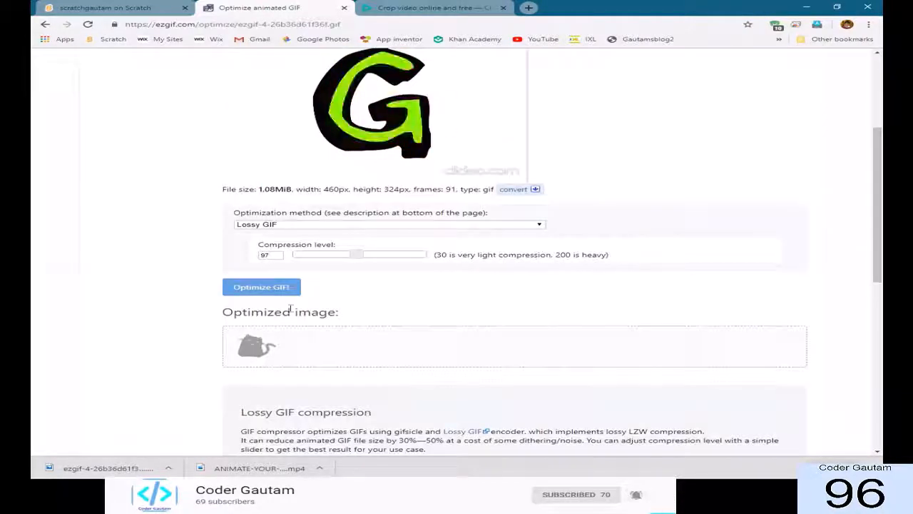
click(262, 287)
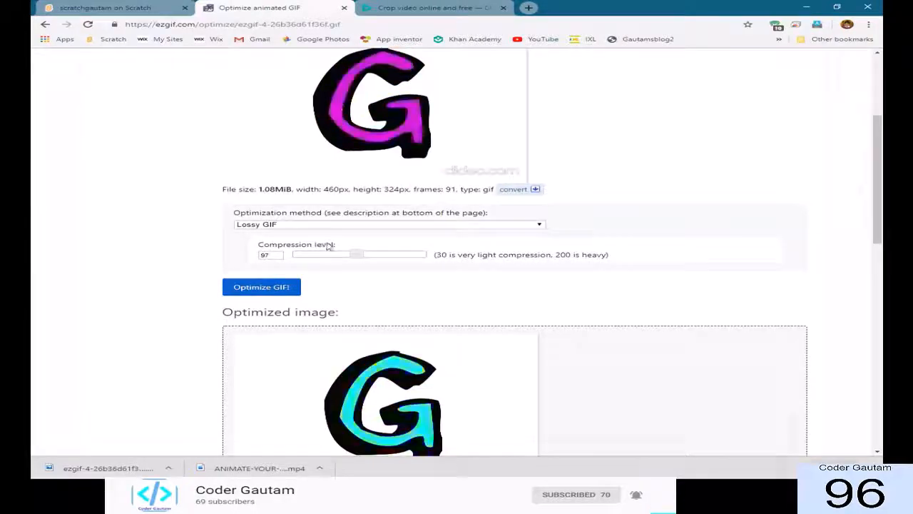
click(261, 287)
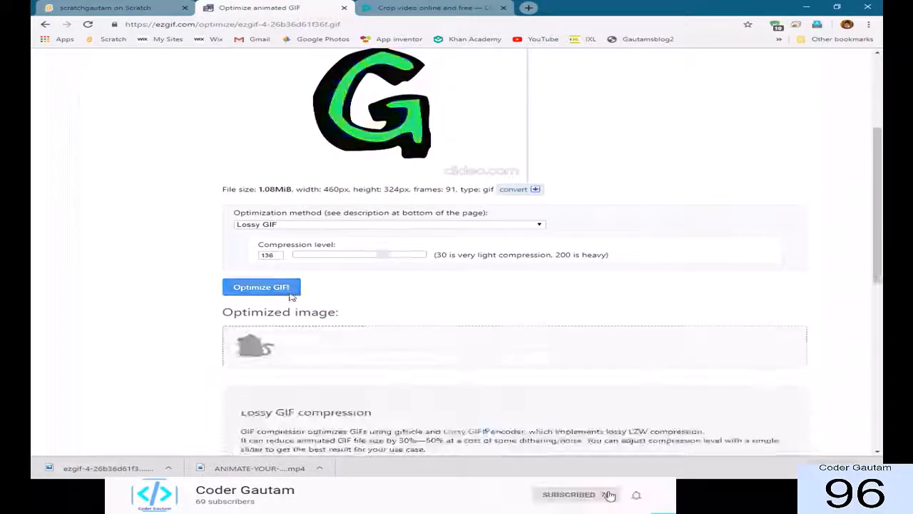
click(261, 287)
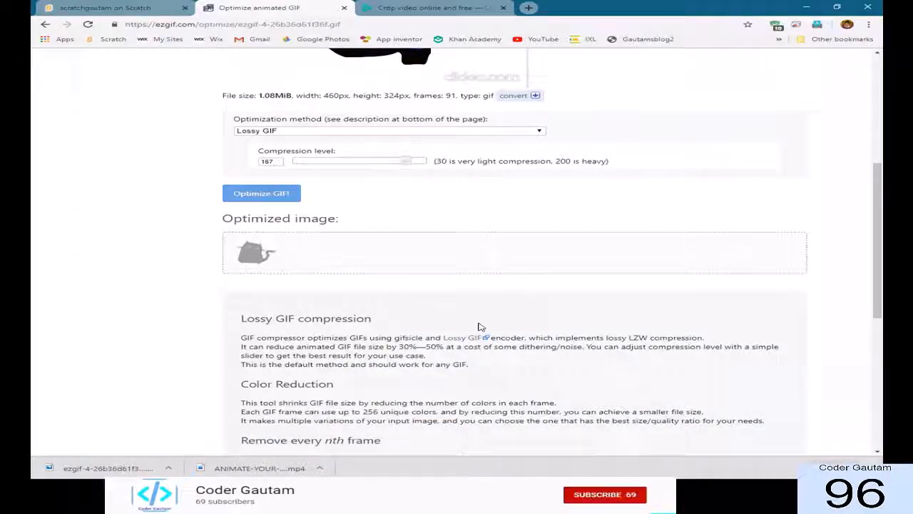
click(262, 193)
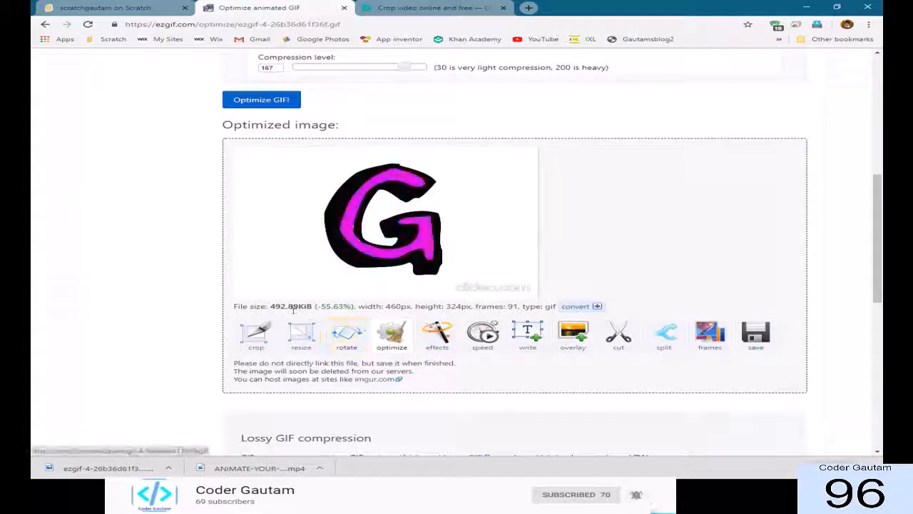
Step: Save the optimized GIF to the Desktop via Save image as
scroll(up, 3)
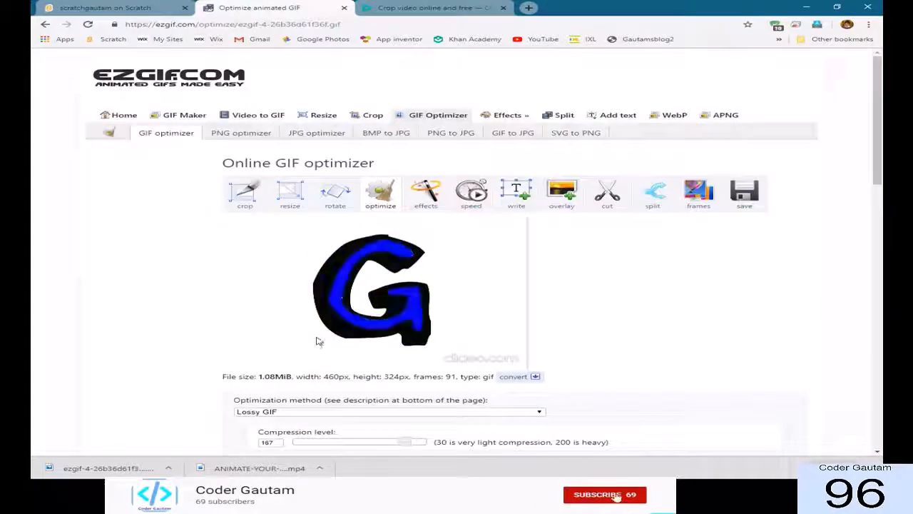
right_click(439, 320)
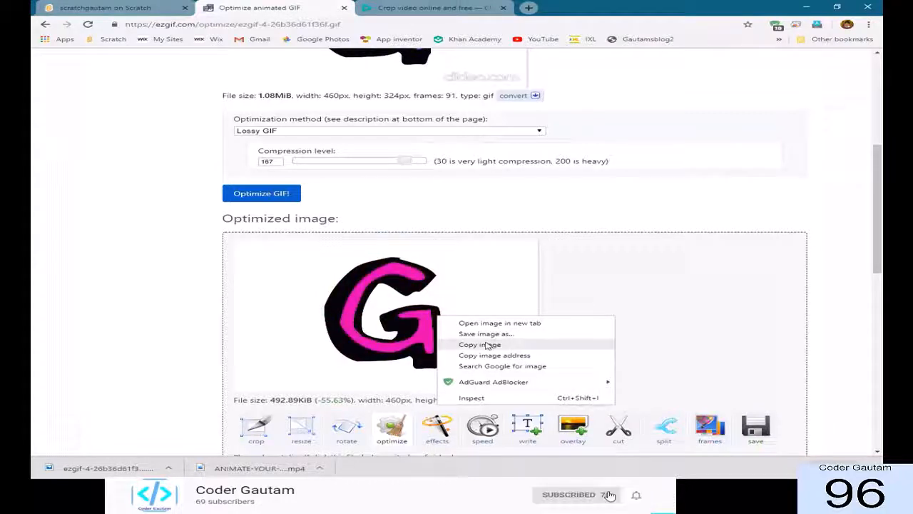
click(485, 334)
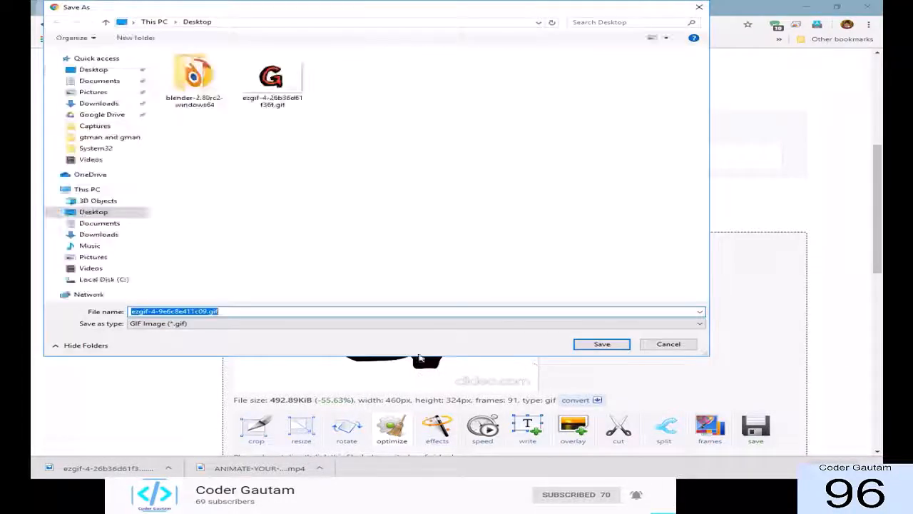
click(602, 343)
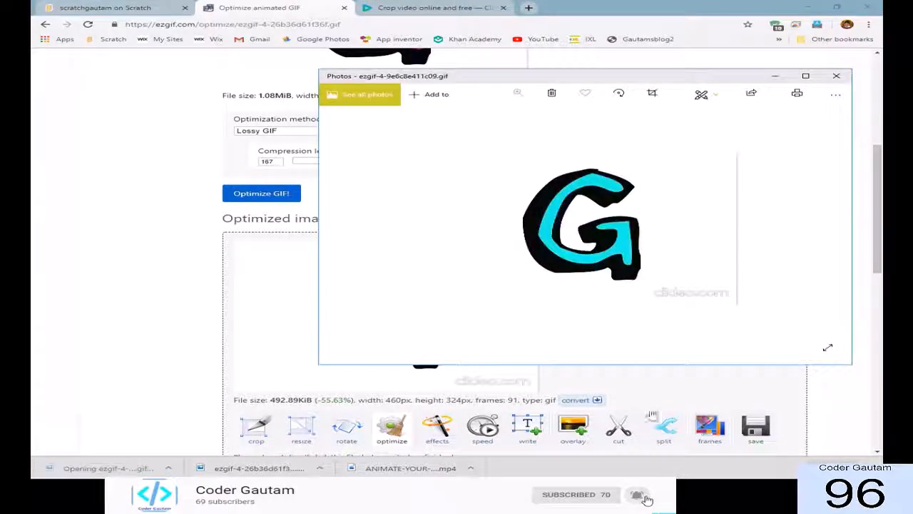
Step: Close the Photos preview of the GIF and return to the Scratch profile tab
click(836, 76)
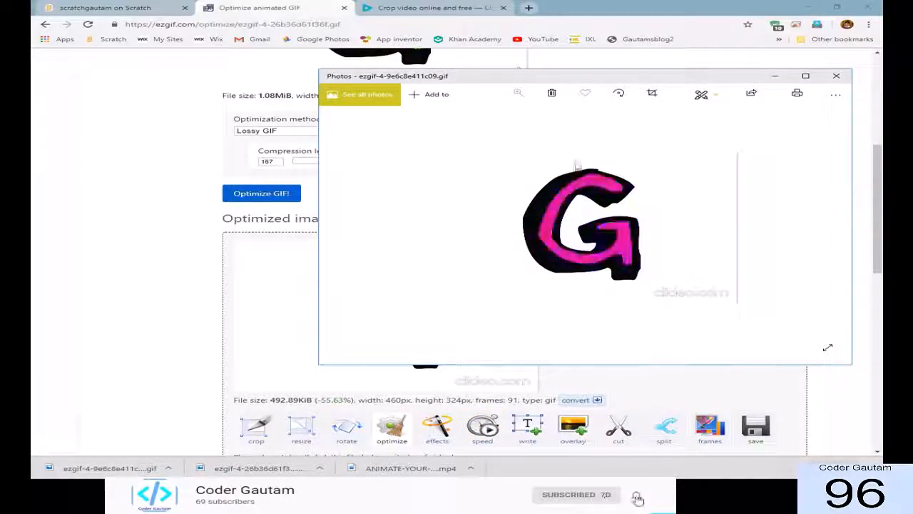
click(837, 76)
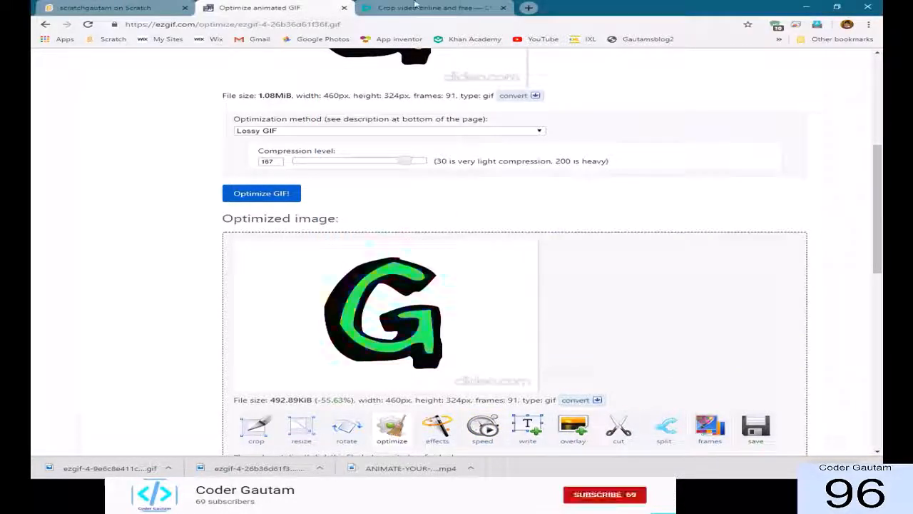
click(107, 9)
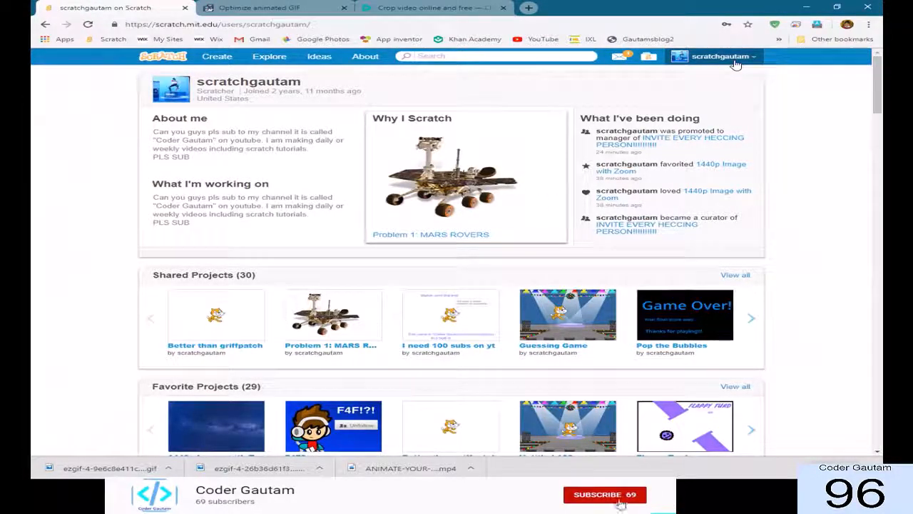
Step: Replace the profile thumbnail with the optimized G GIF from Desktop and reload to confirm
click(605, 494)
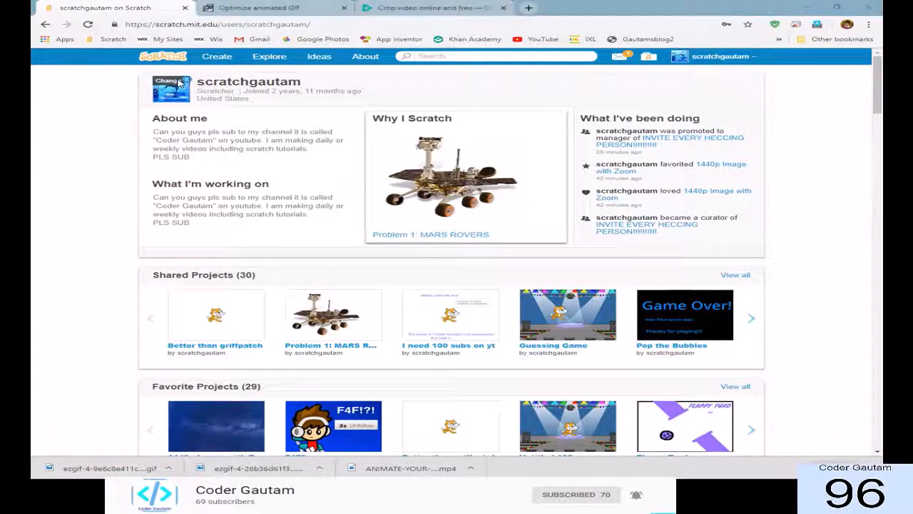
click(171, 80)
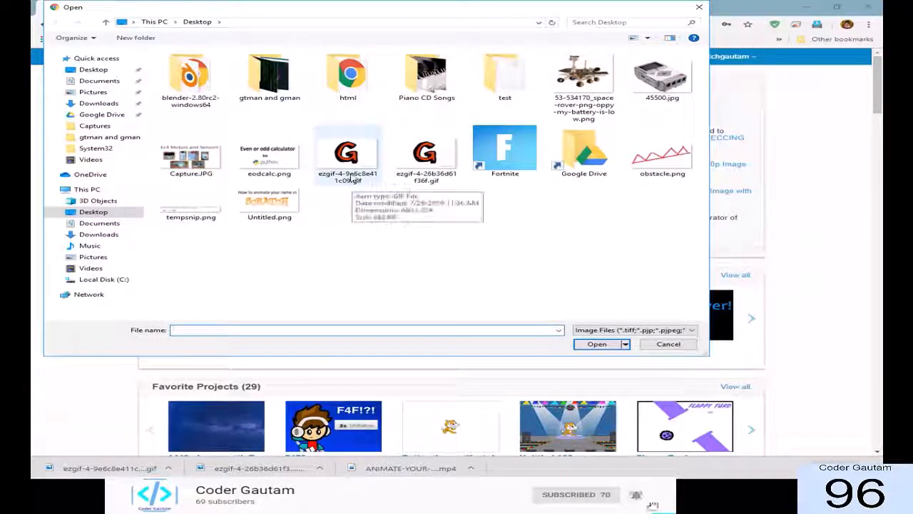
click(668, 343)
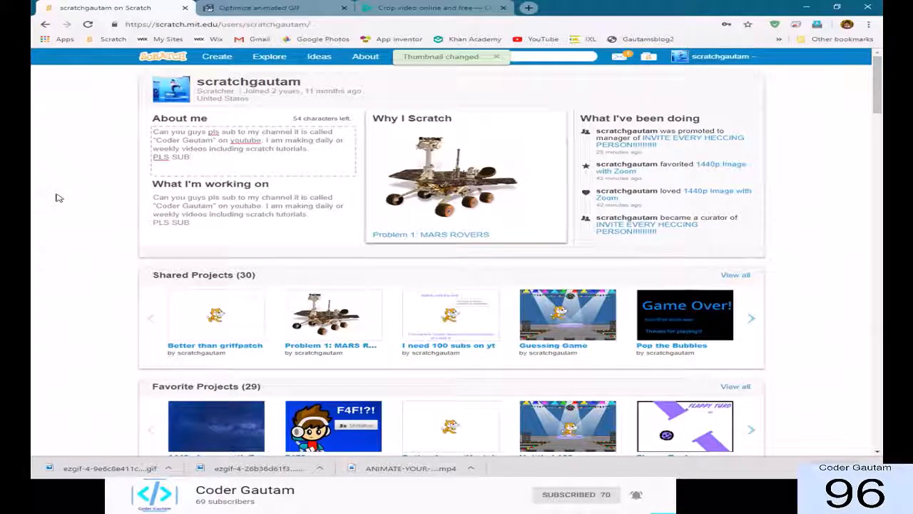
click(89, 23)
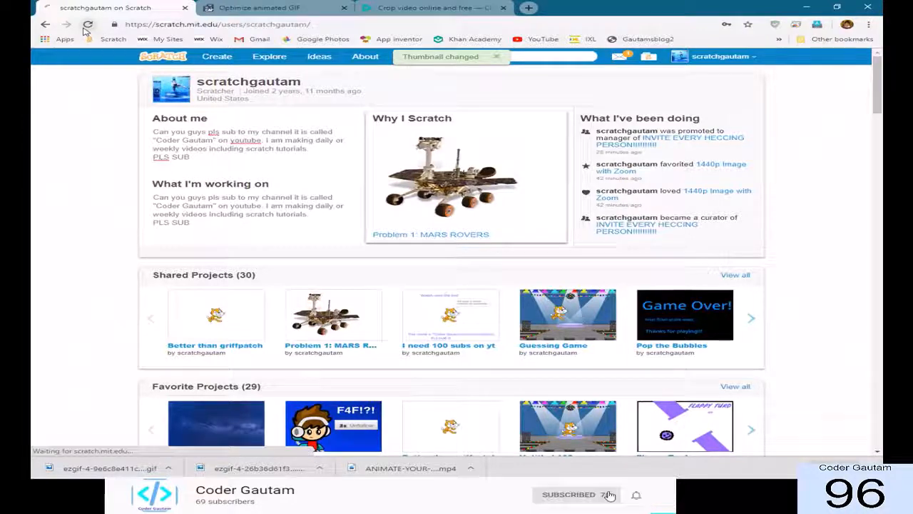
click(89, 23)
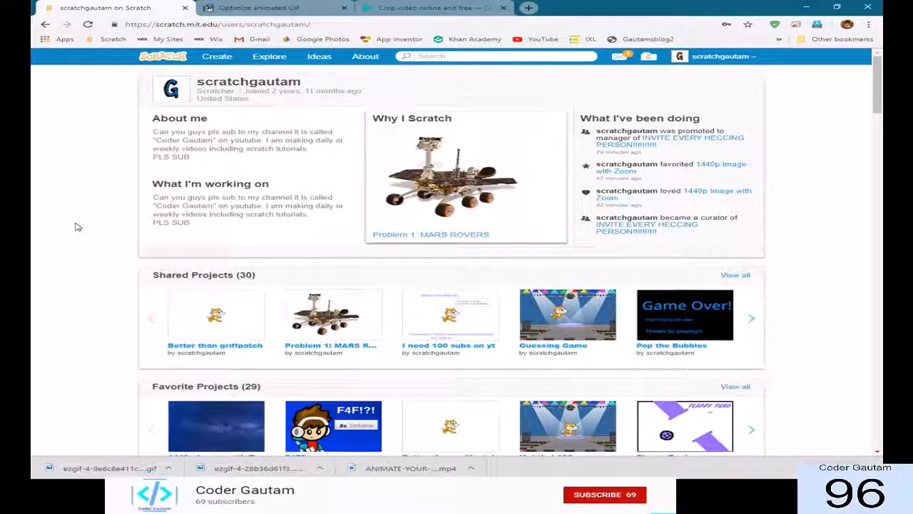
click(605, 494)
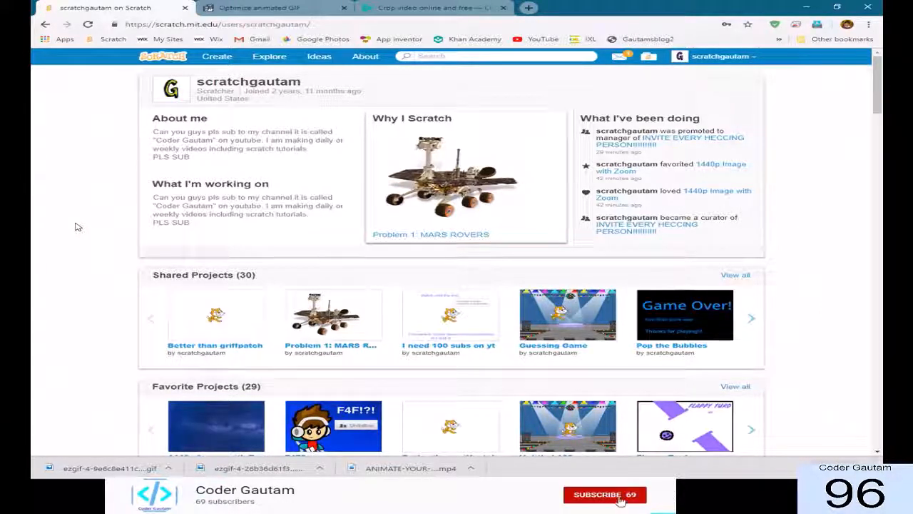
click(605, 494)
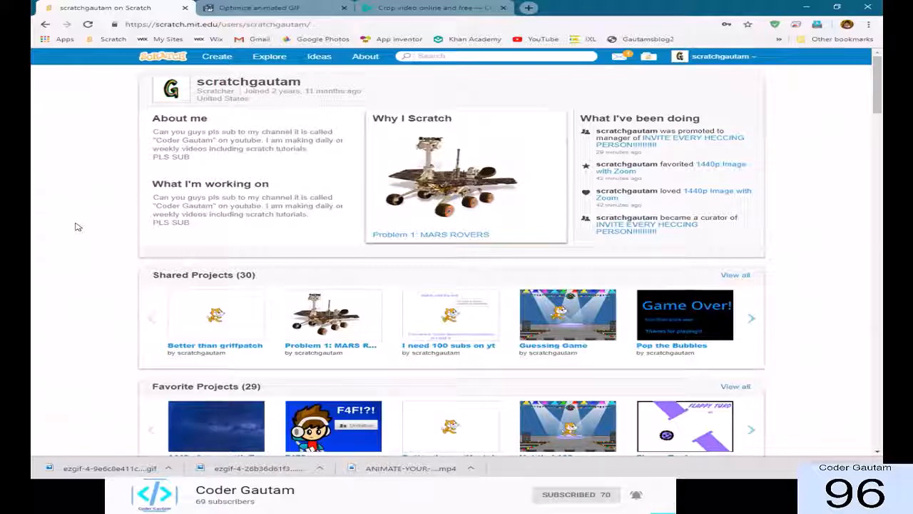